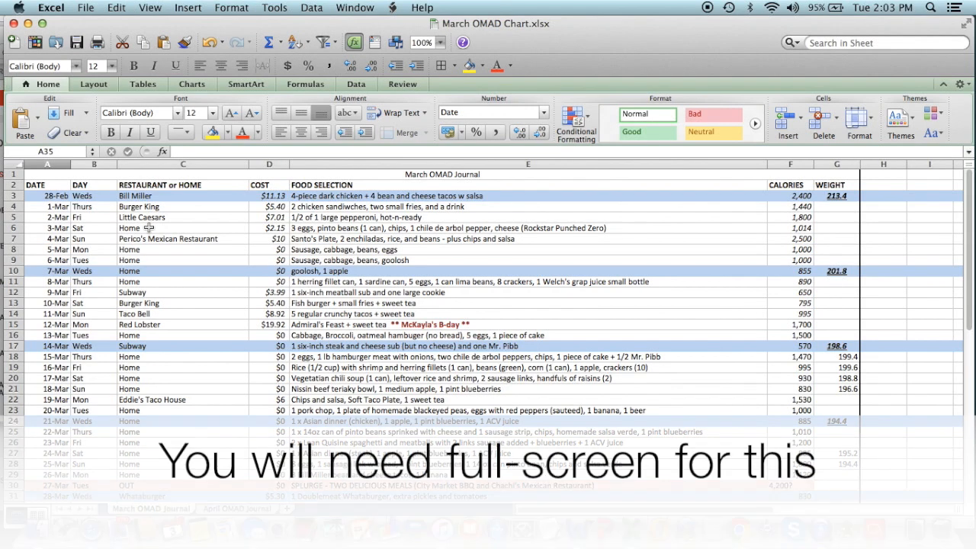
pyautogui.moveTo(409, 186)
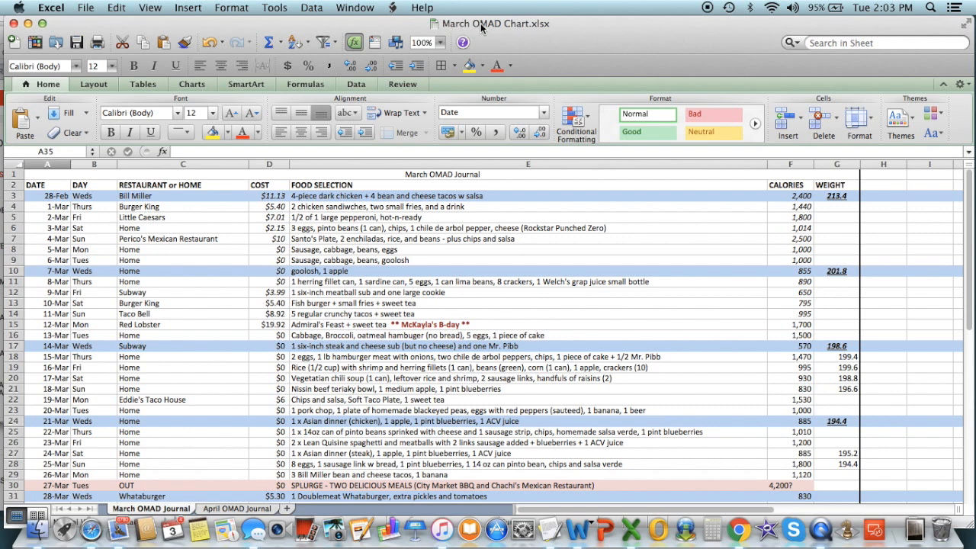
pyautogui.moveTo(527, 28)
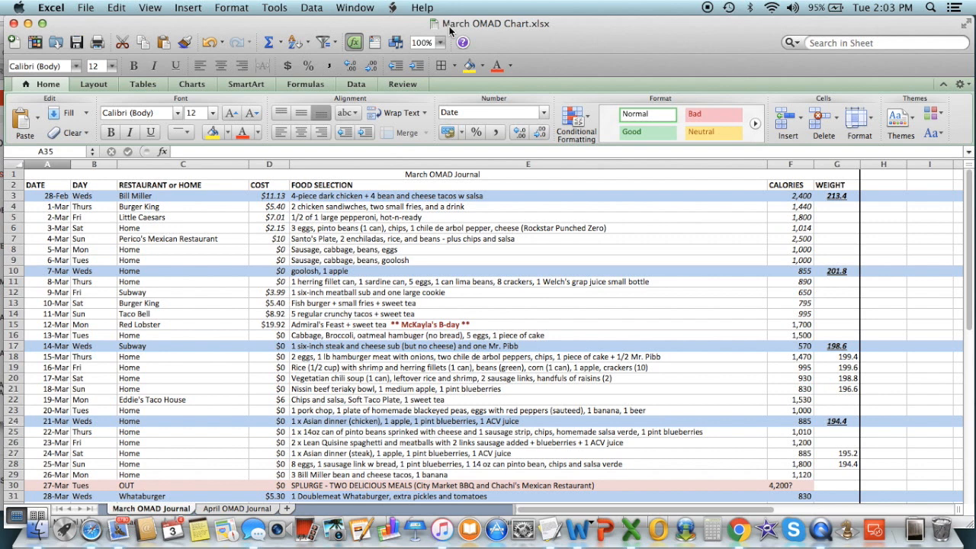
pyautogui.moveTo(439, 43)
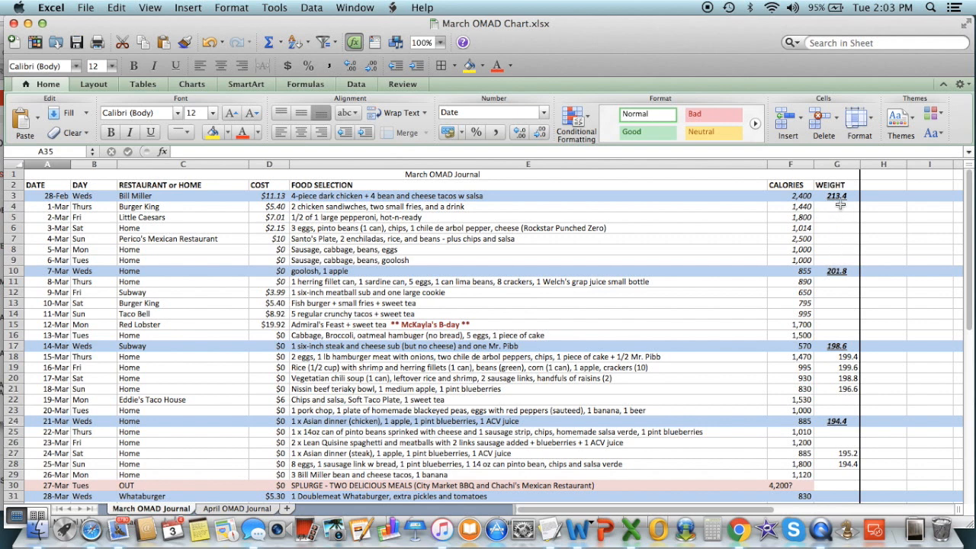
pyautogui.moveTo(836, 268)
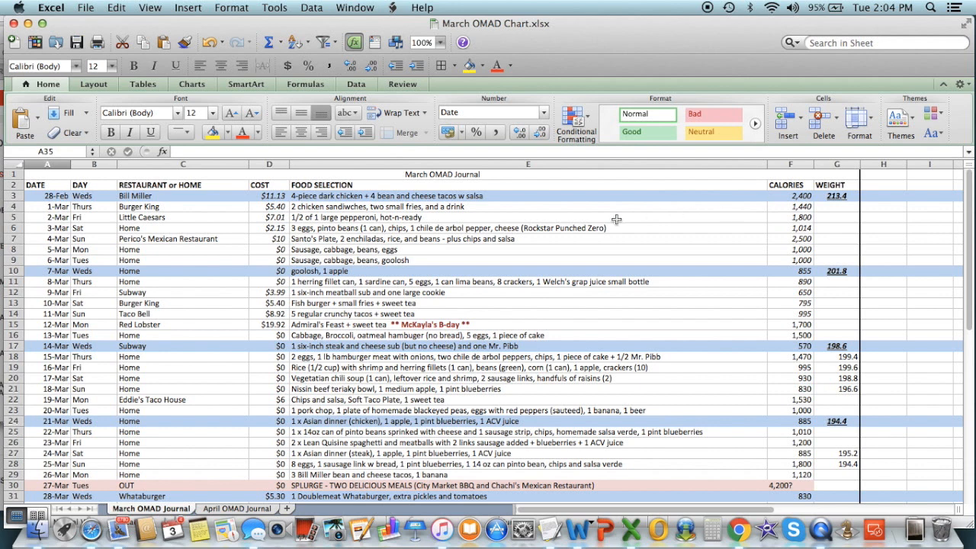
pyautogui.moveTo(853, 195)
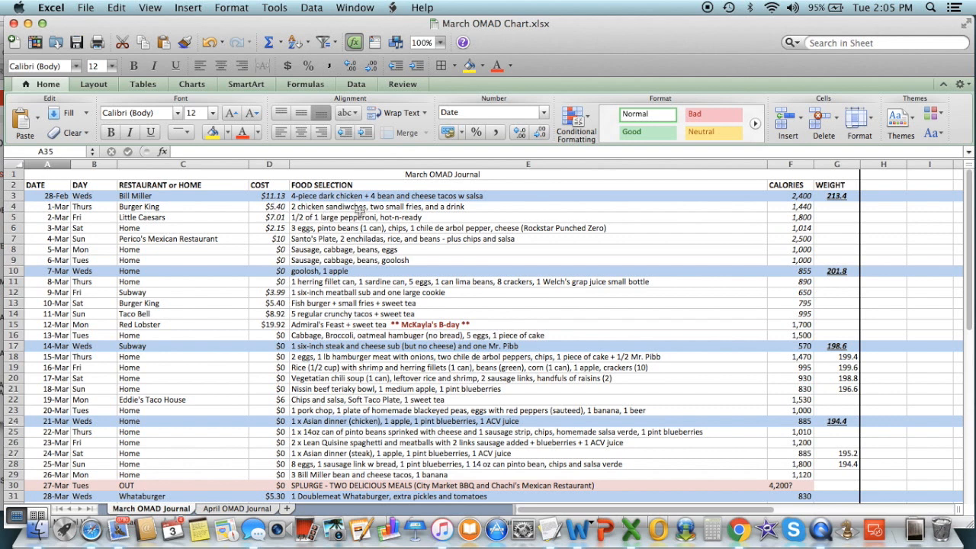
pyautogui.moveTo(488, 208)
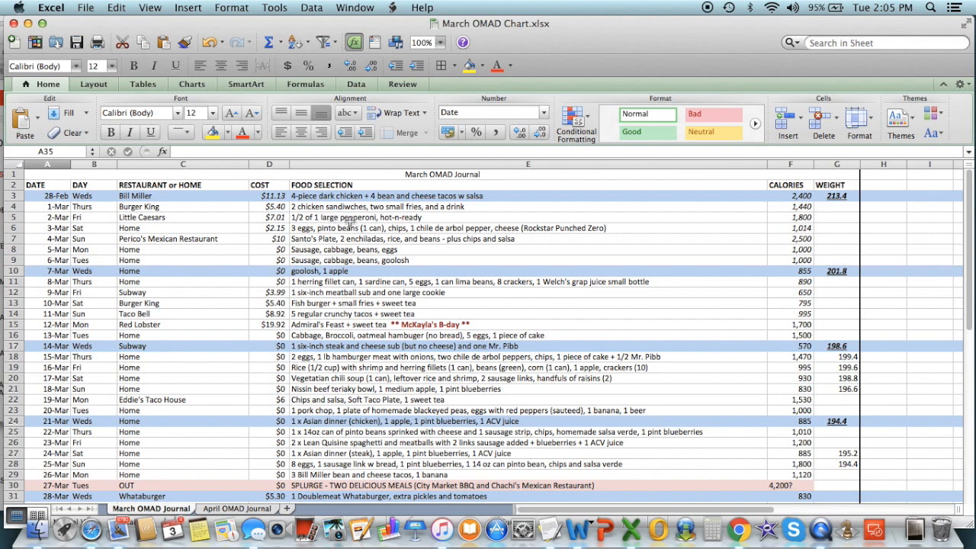
pyautogui.moveTo(463, 219)
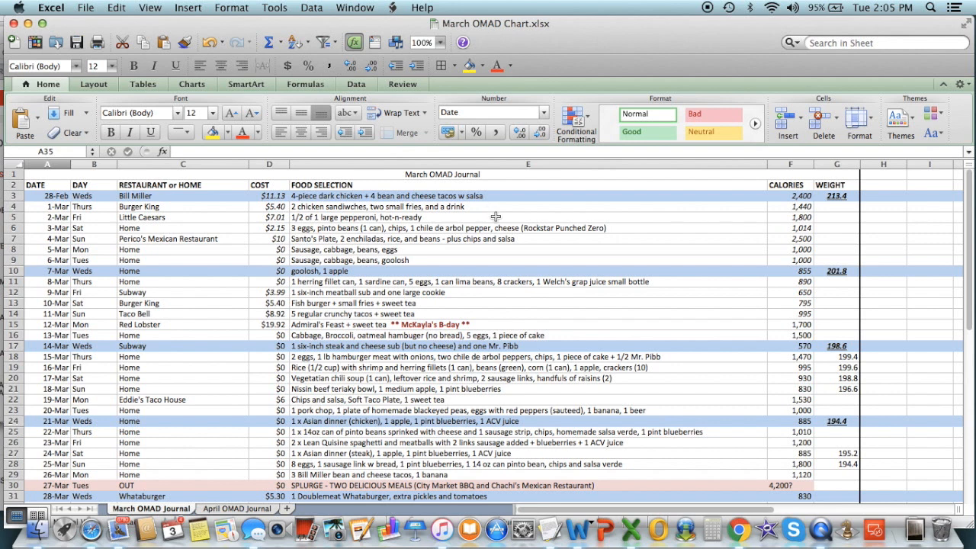
pyautogui.moveTo(801, 217)
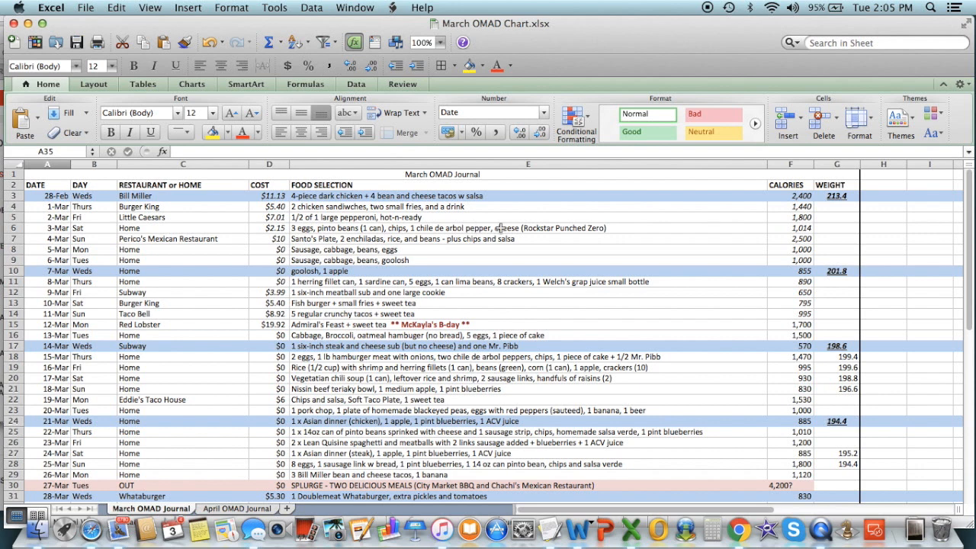
pyautogui.moveTo(621, 229)
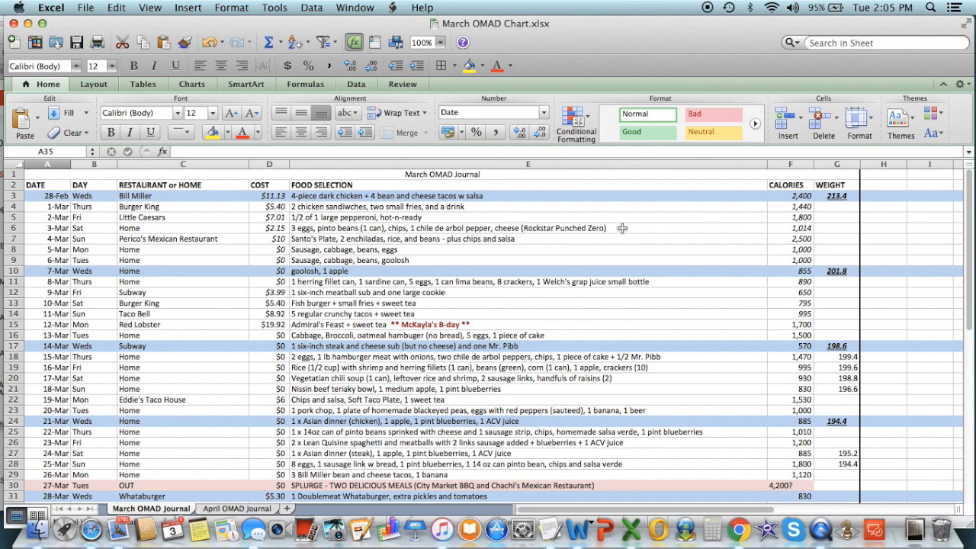
pyautogui.moveTo(500, 232)
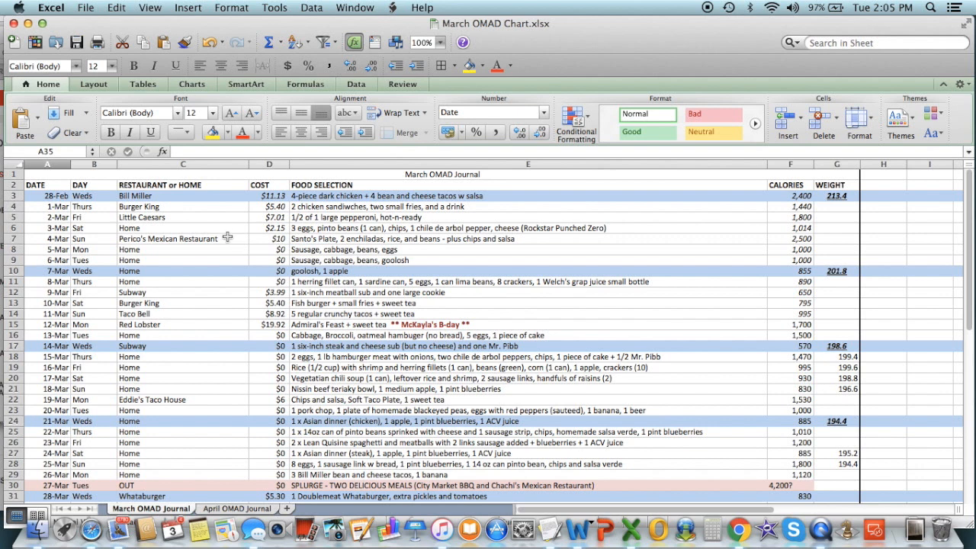
pyautogui.moveTo(196, 246)
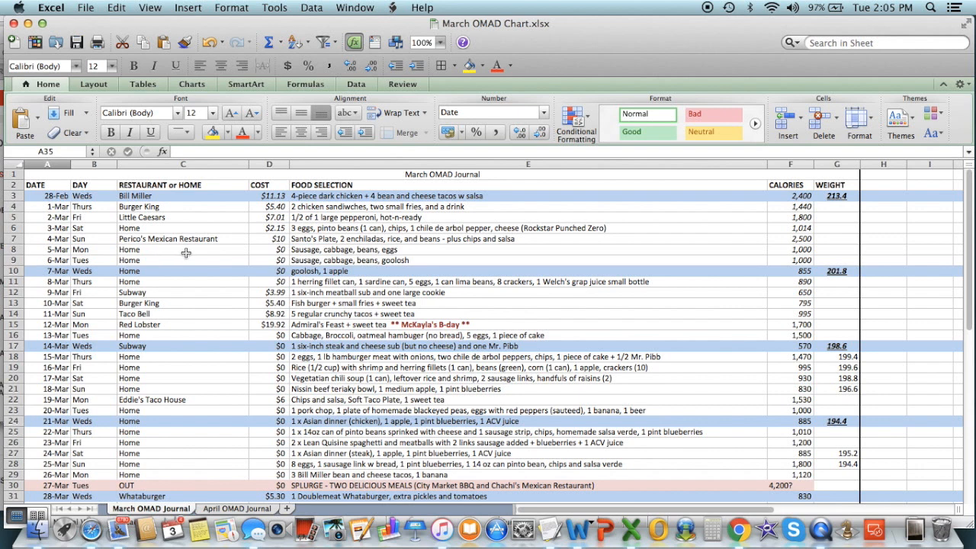
pyautogui.moveTo(130, 258)
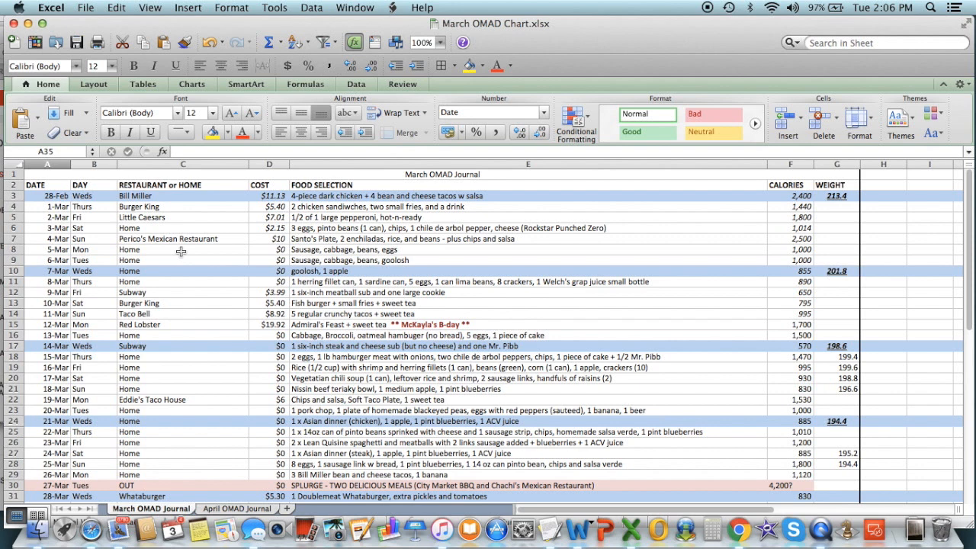
pyautogui.moveTo(225, 271)
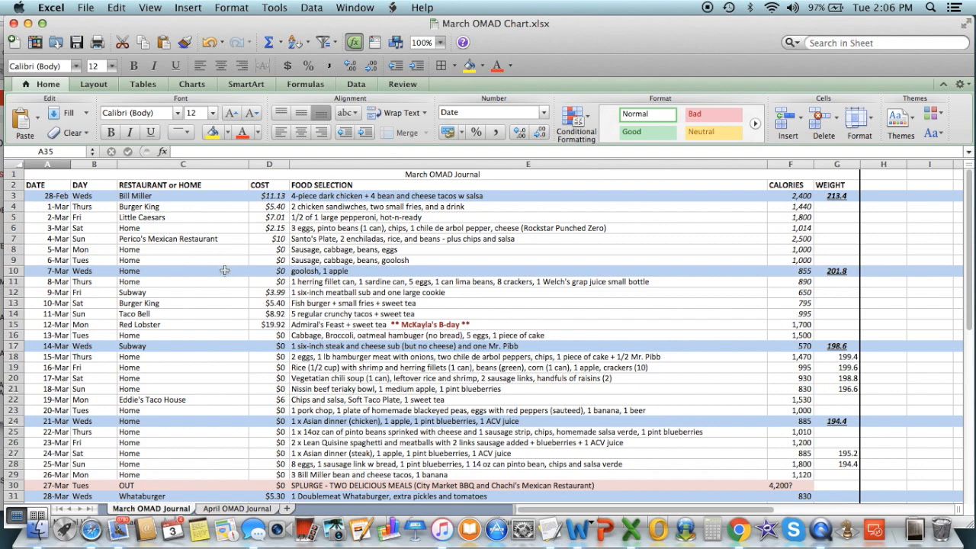
pyautogui.moveTo(328, 271)
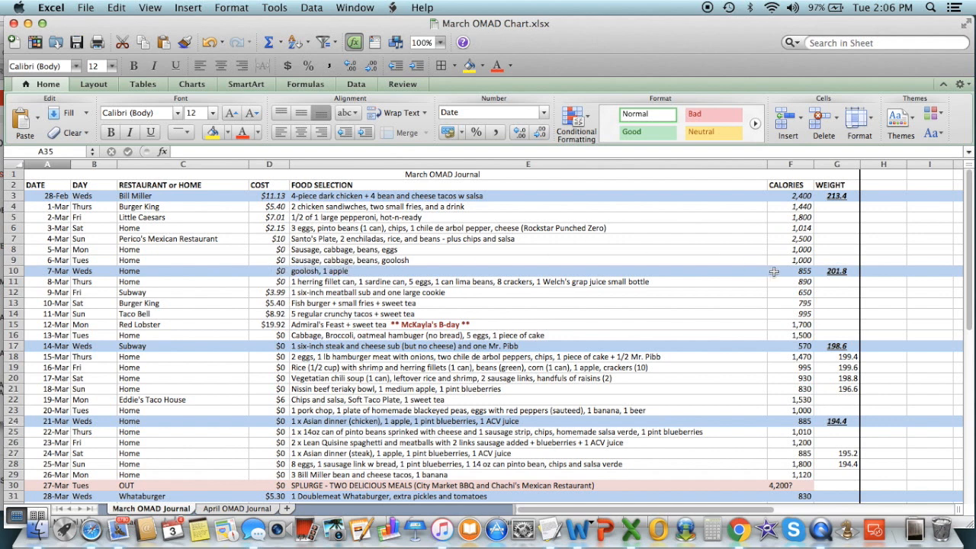
pyautogui.moveTo(849, 219)
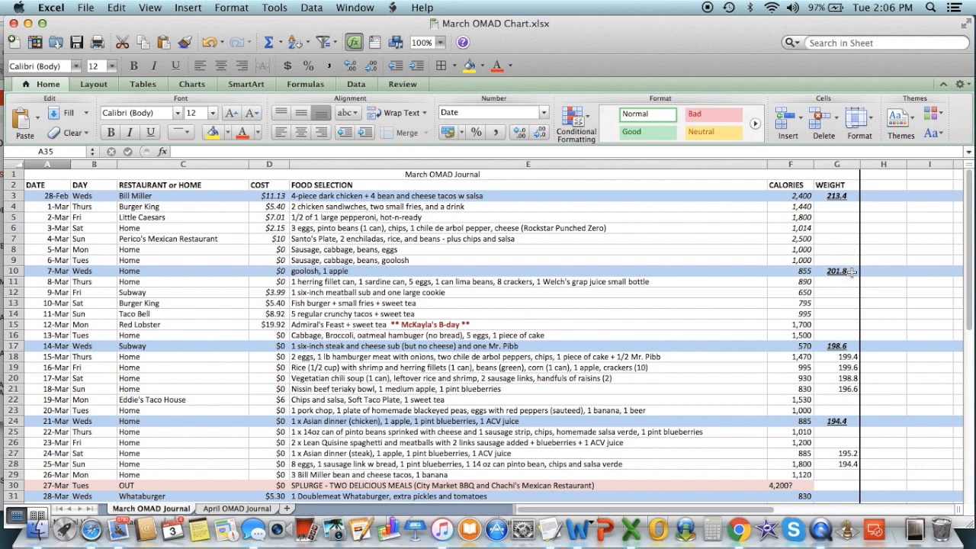
pyautogui.moveTo(115, 262)
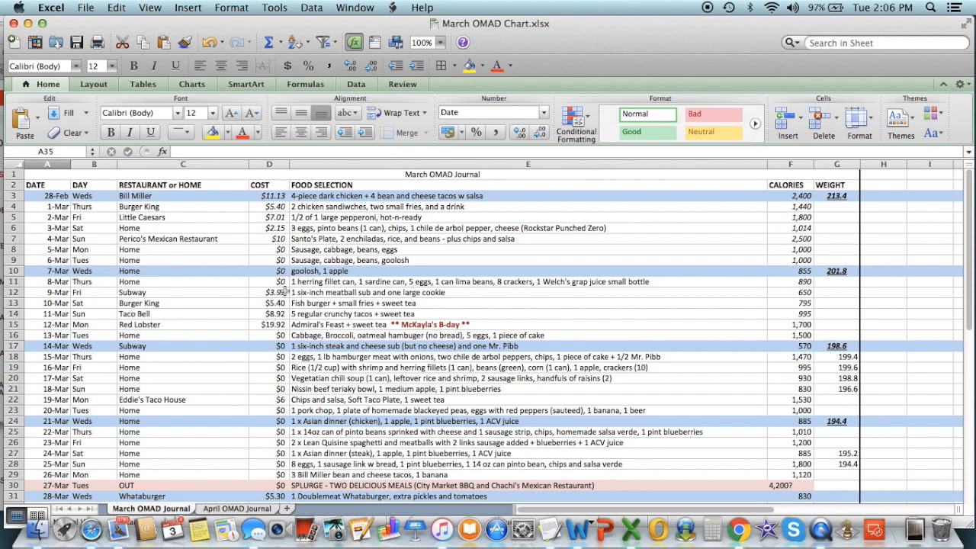
pyautogui.moveTo(336, 302)
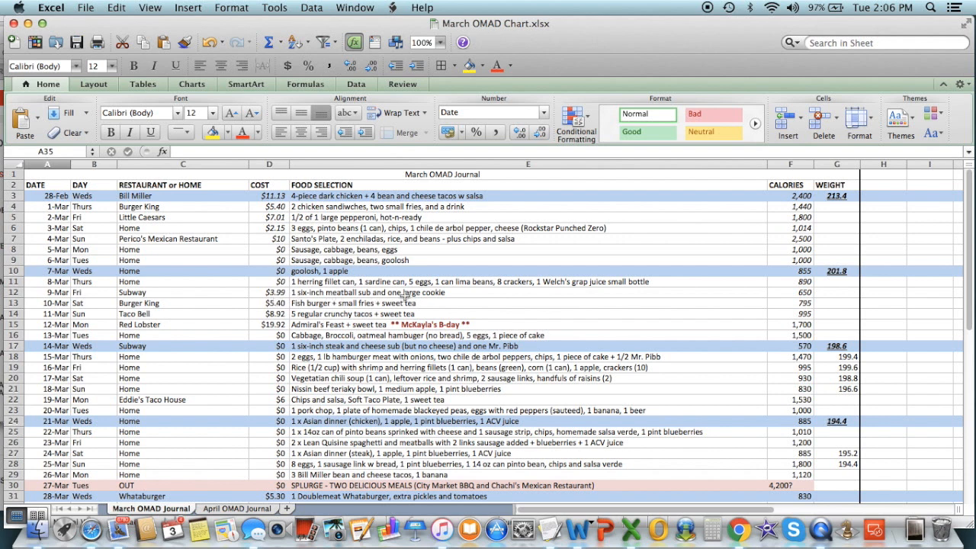
pyautogui.moveTo(460, 293)
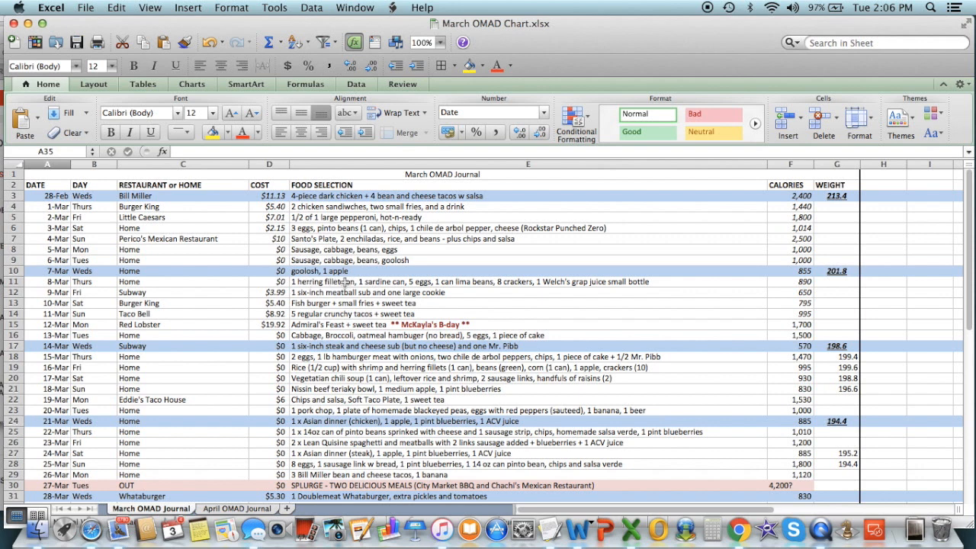
pyautogui.moveTo(500, 283)
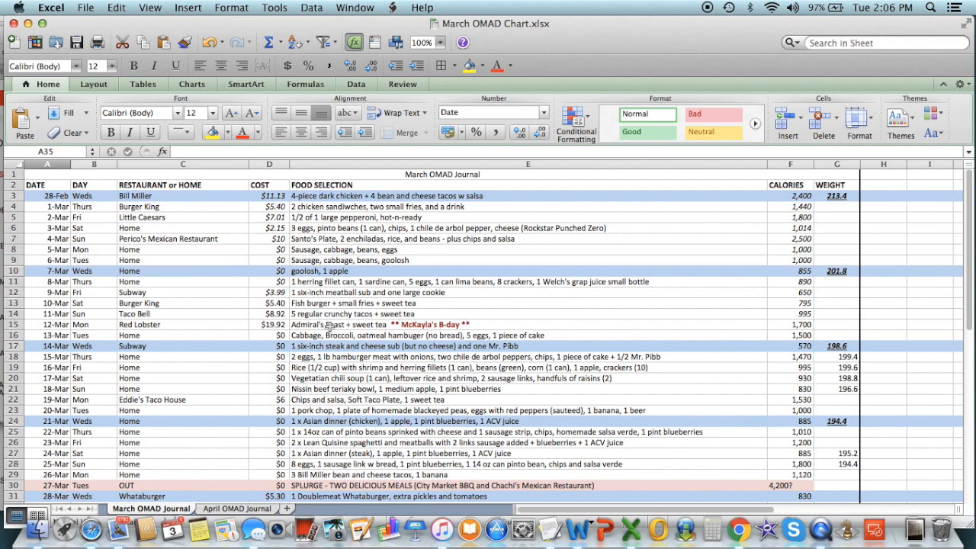
pyautogui.scroll(-3)
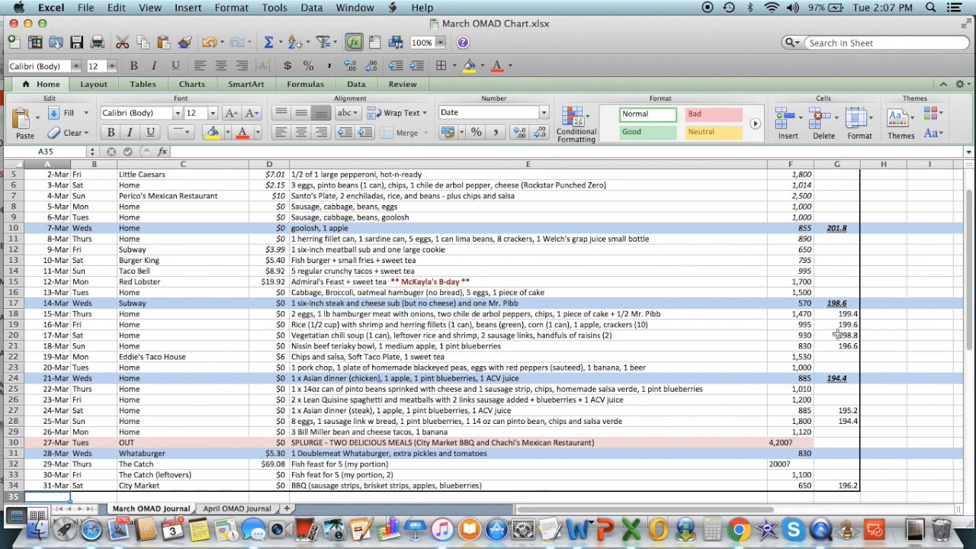
pyautogui.moveTo(837, 338)
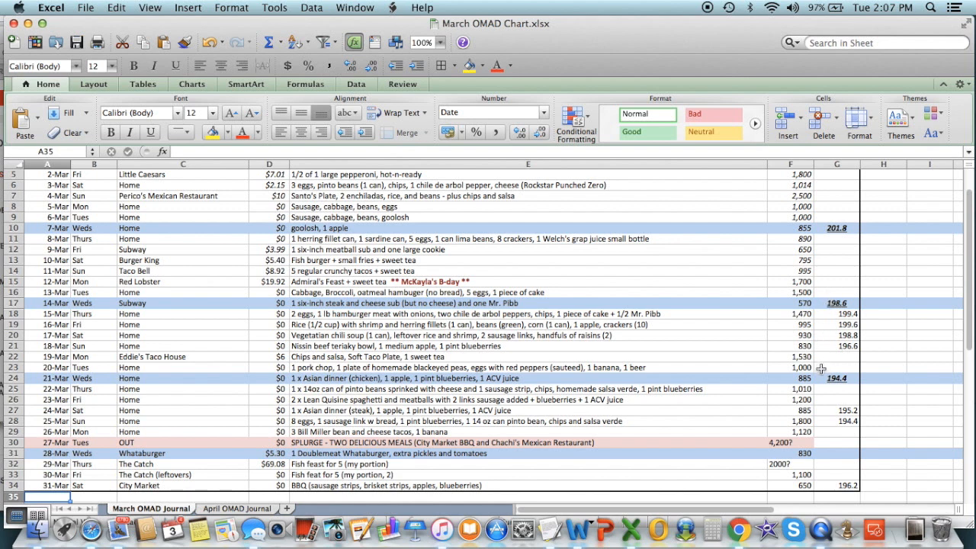
pyautogui.moveTo(846, 318)
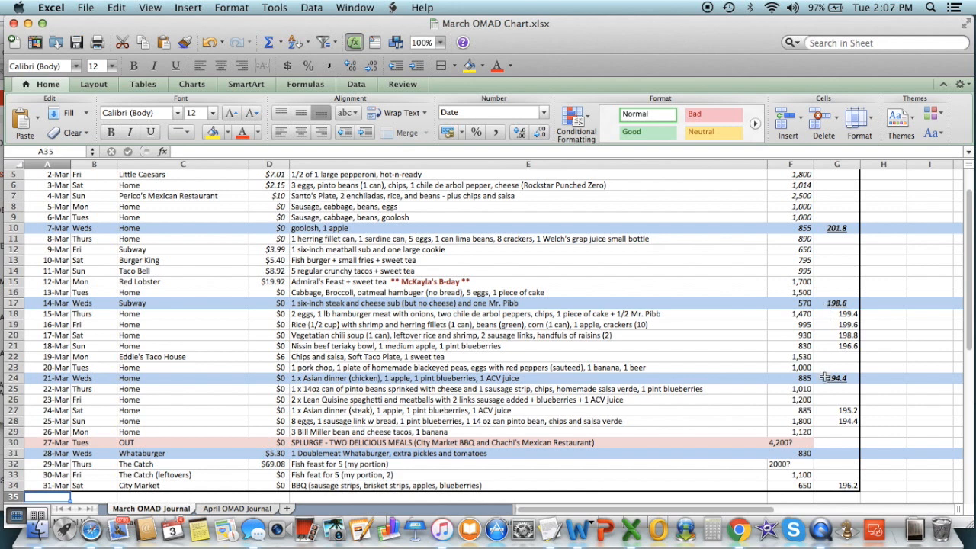
pyautogui.moveTo(824, 372)
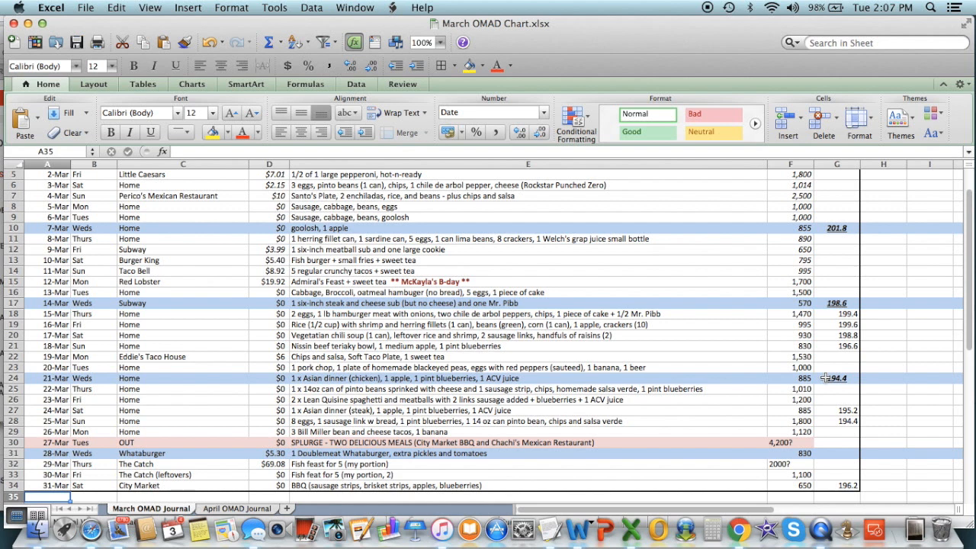
pyautogui.scroll(-3)
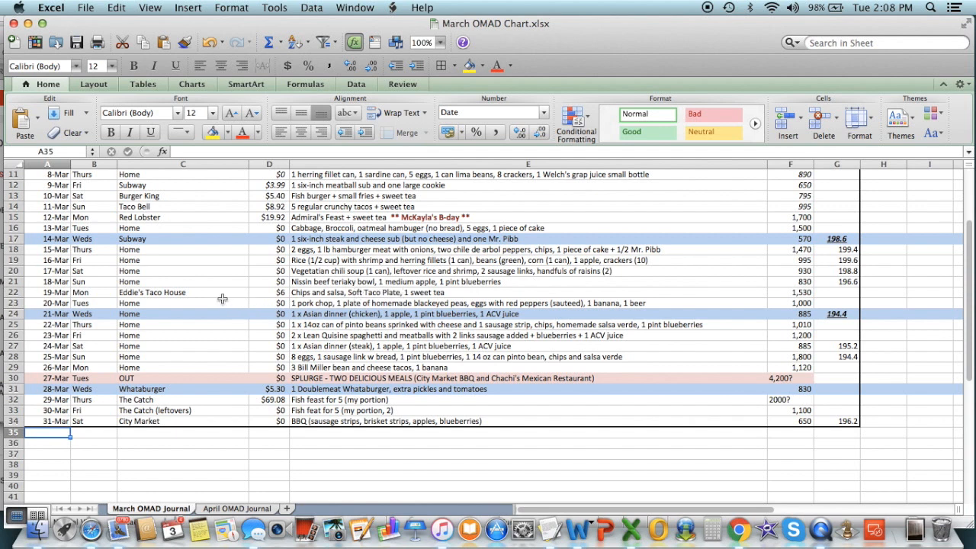
pyautogui.moveTo(430, 302)
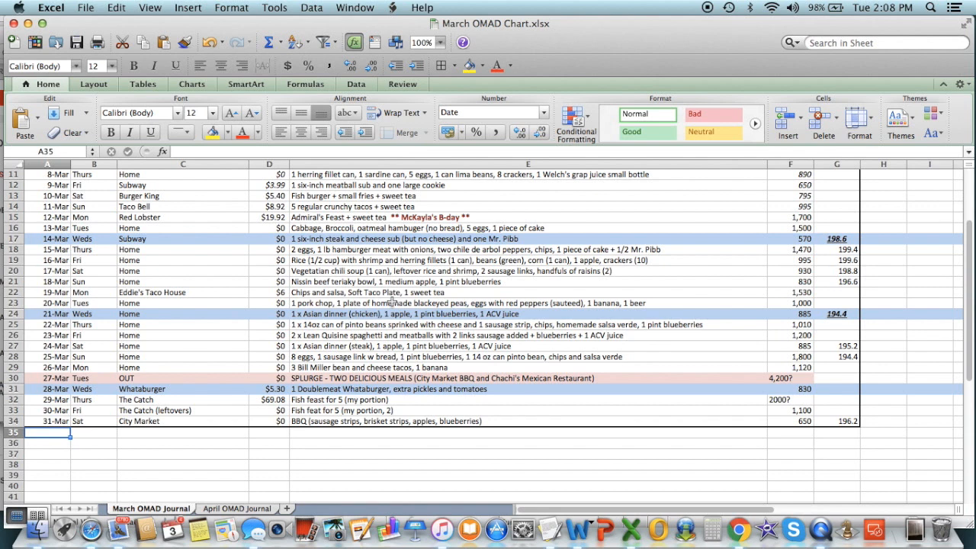
pyautogui.scroll(-3)
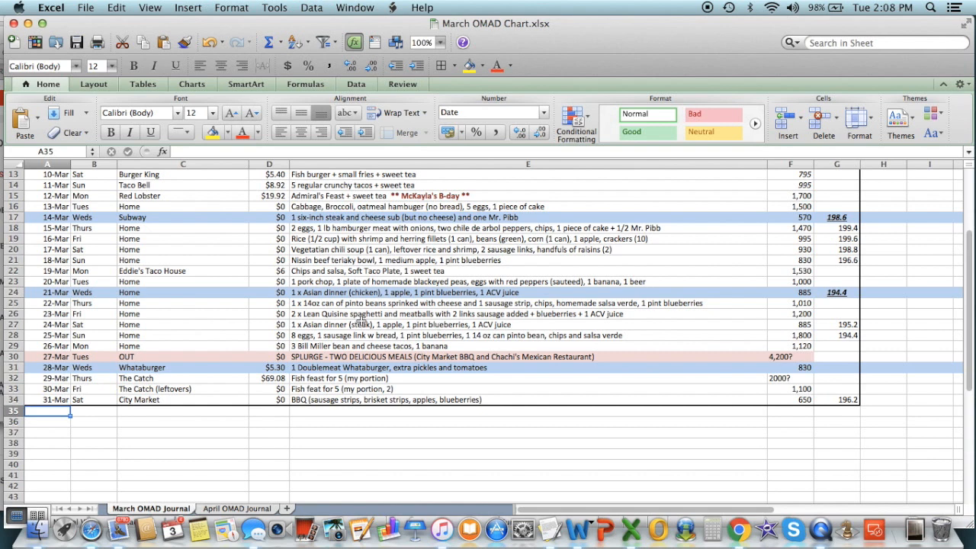
pyautogui.scroll(-3)
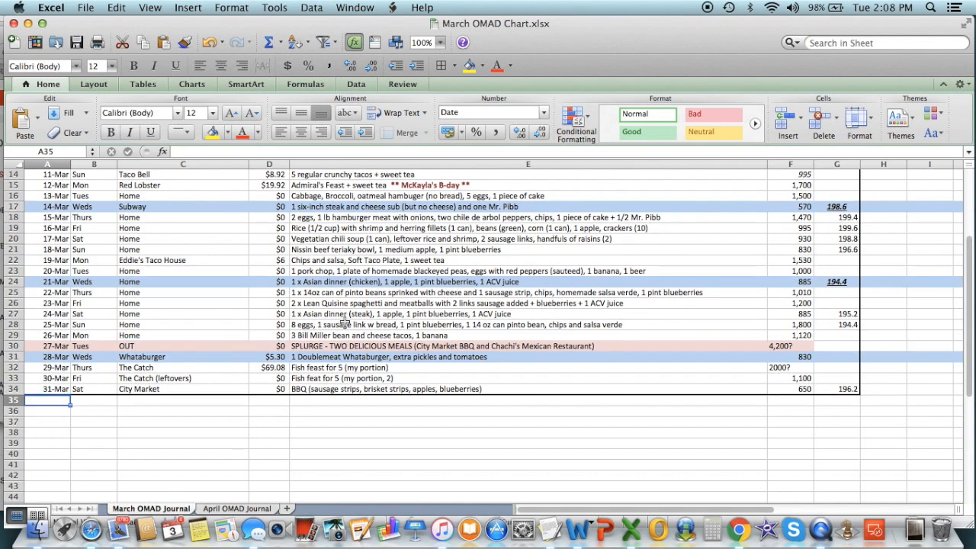
pyautogui.moveTo(381, 323)
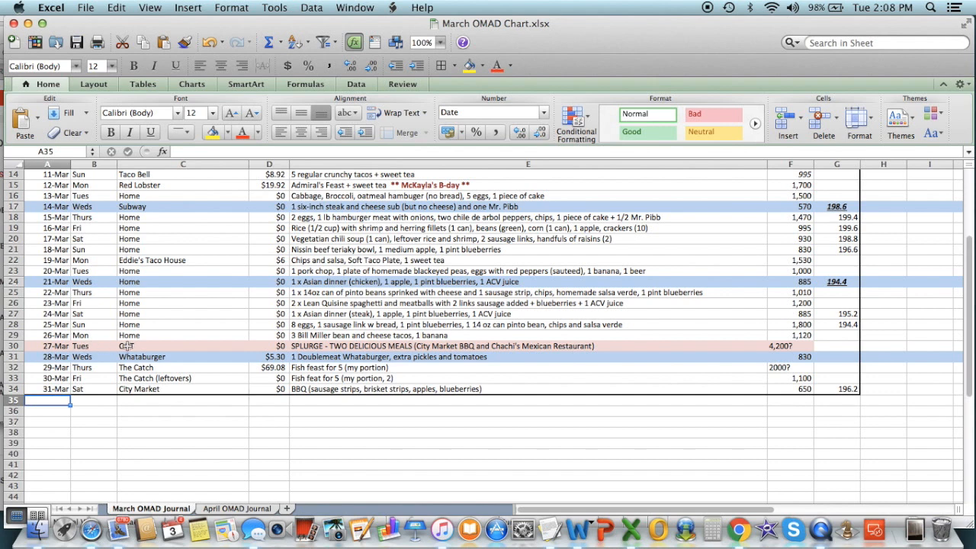
pyautogui.write('OUT')
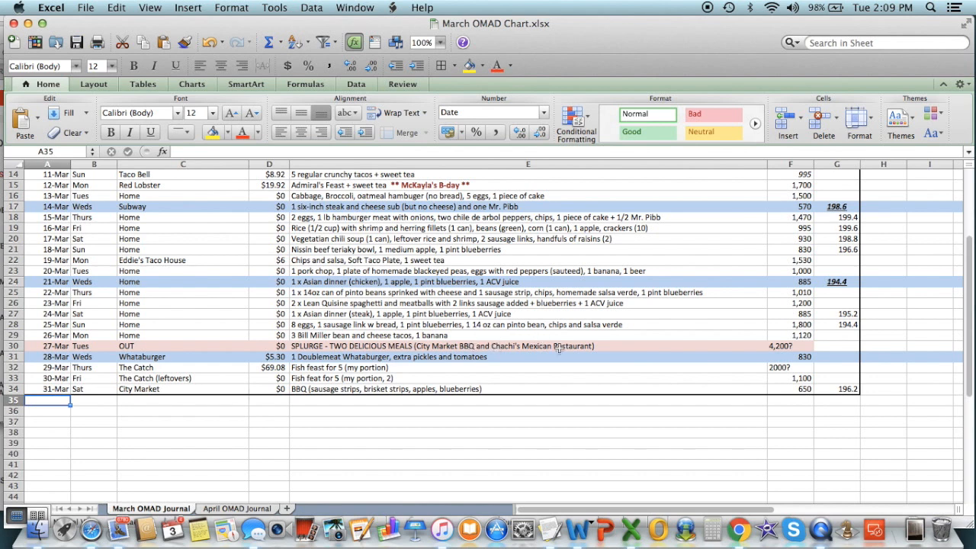
pyautogui.moveTo(631, 348)
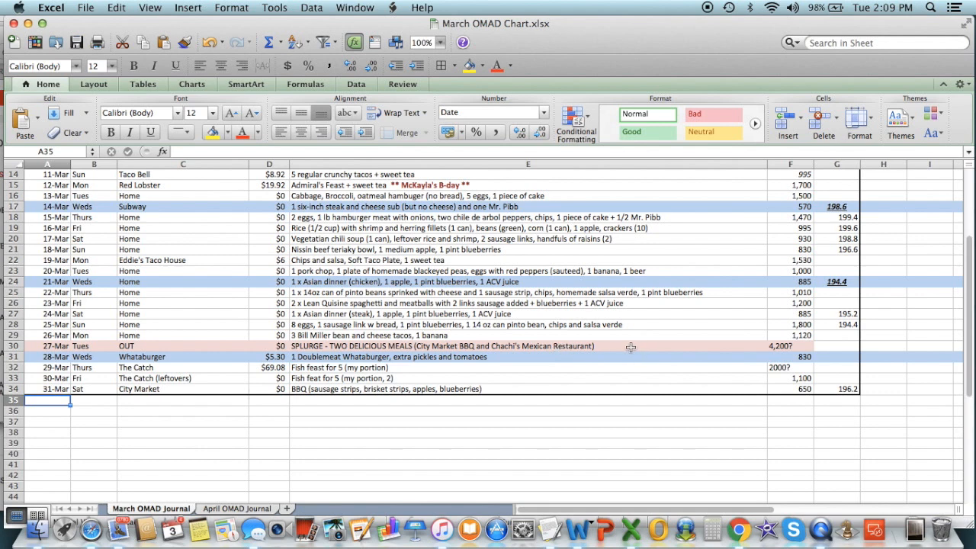
pyautogui.moveTo(752, 346)
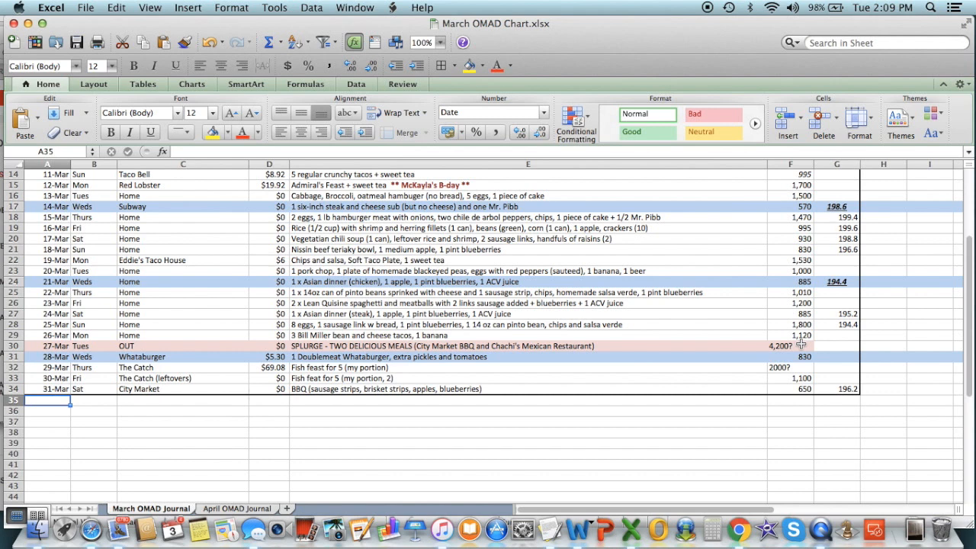
pyautogui.moveTo(323, 384)
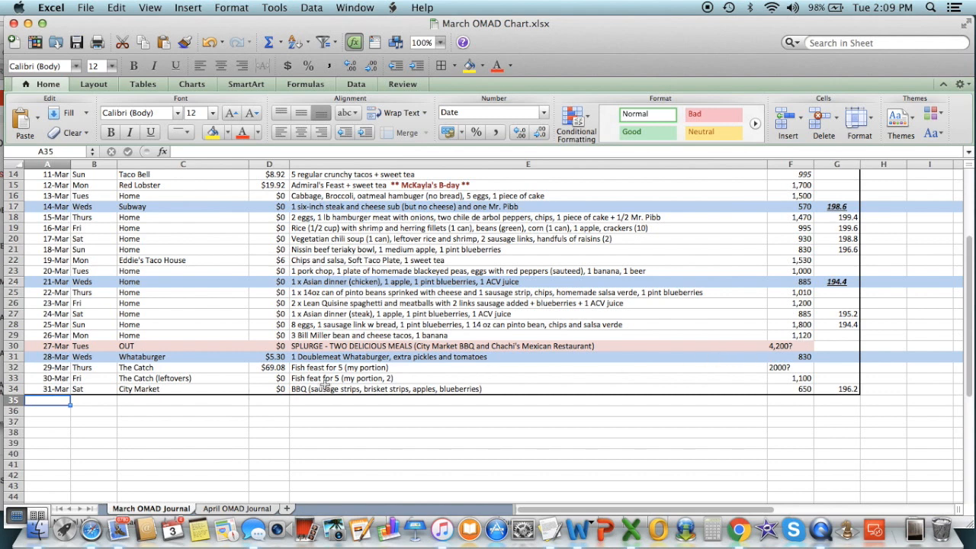
pyautogui.moveTo(518, 351)
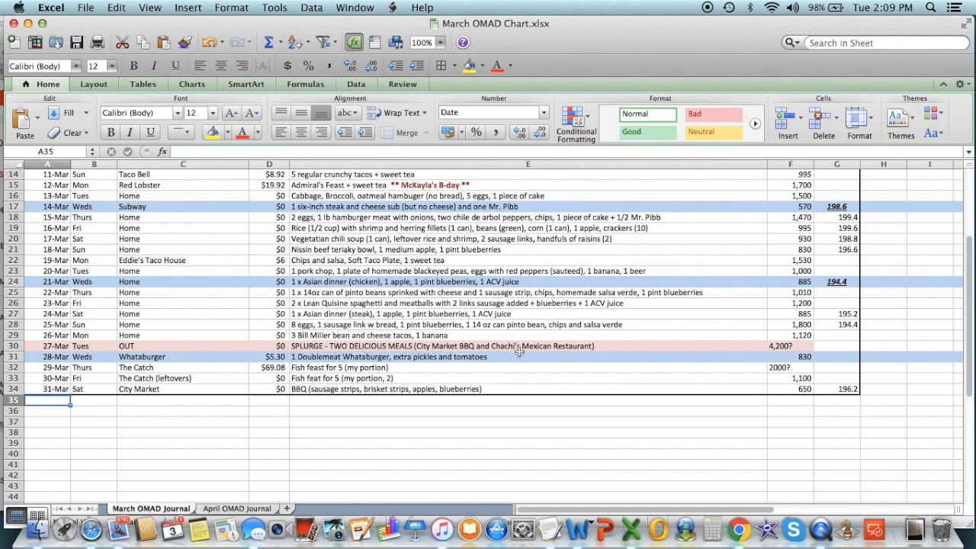
pyautogui.moveTo(446, 372)
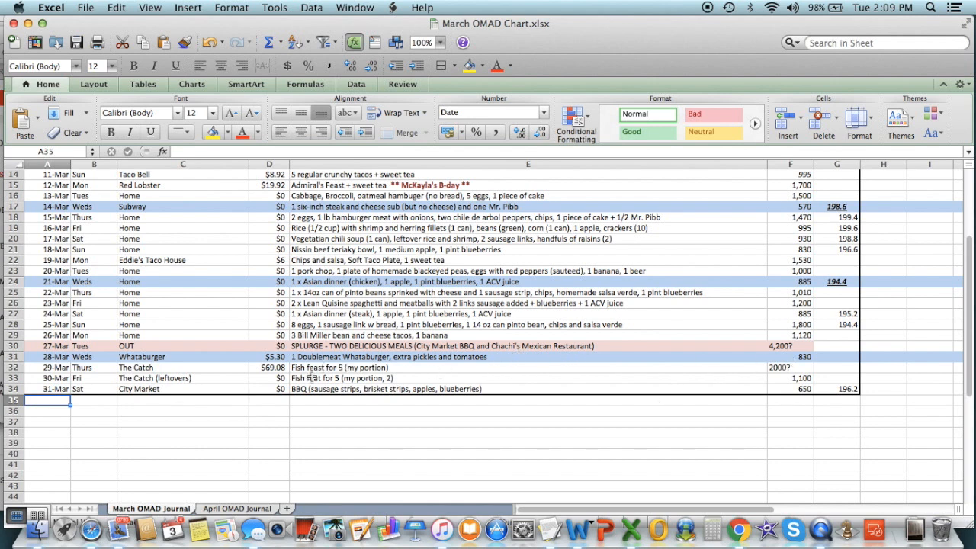
pyautogui.moveTo(669, 363)
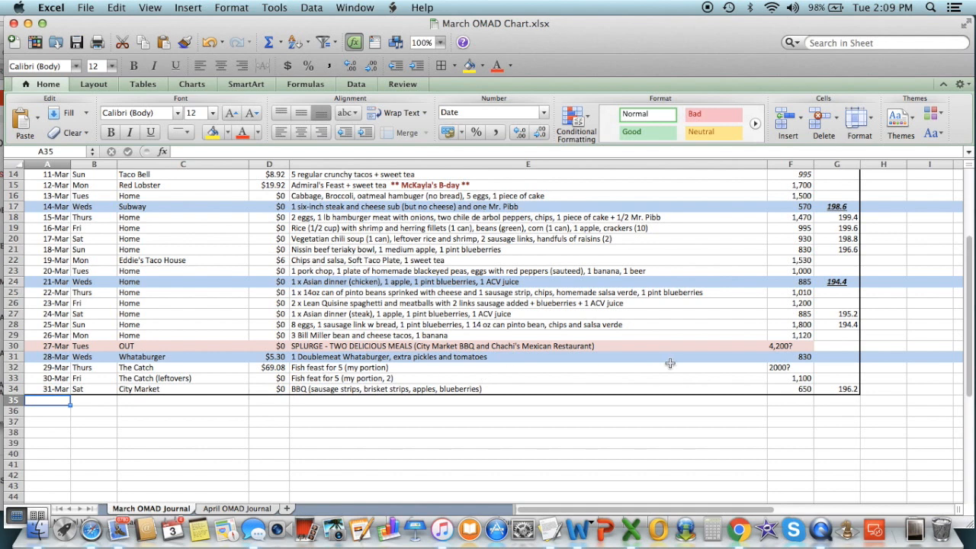
pyautogui.moveTo(781, 382)
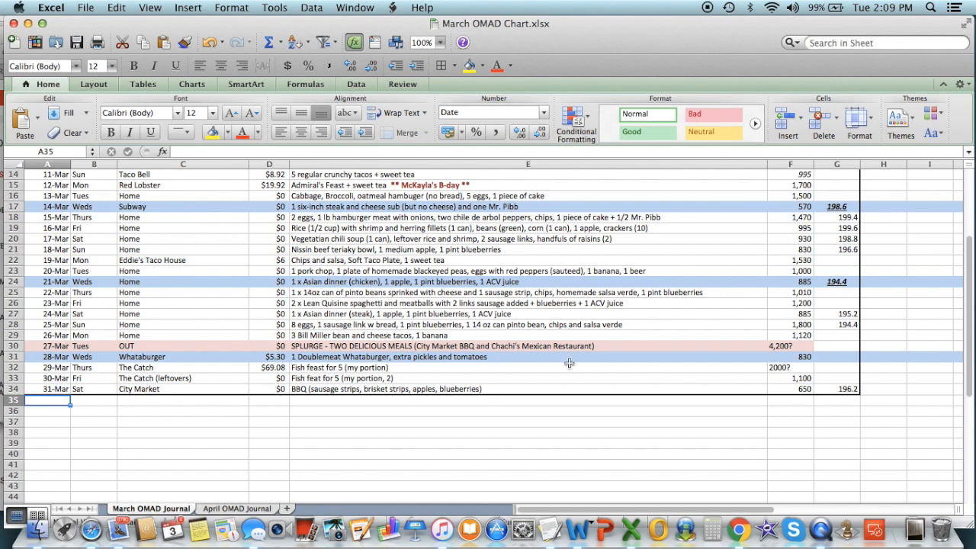
pyautogui.moveTo(335, 402)
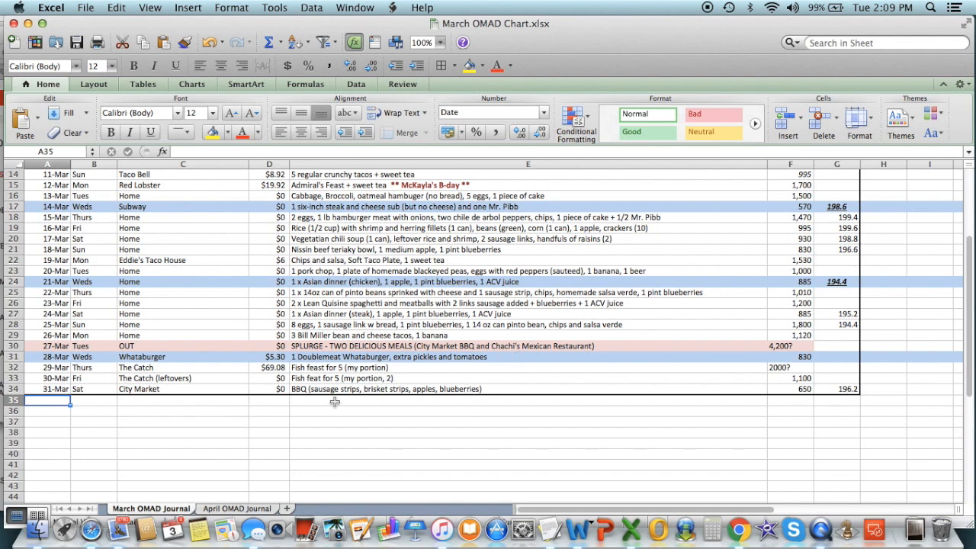
pyautogui.scroll(3)
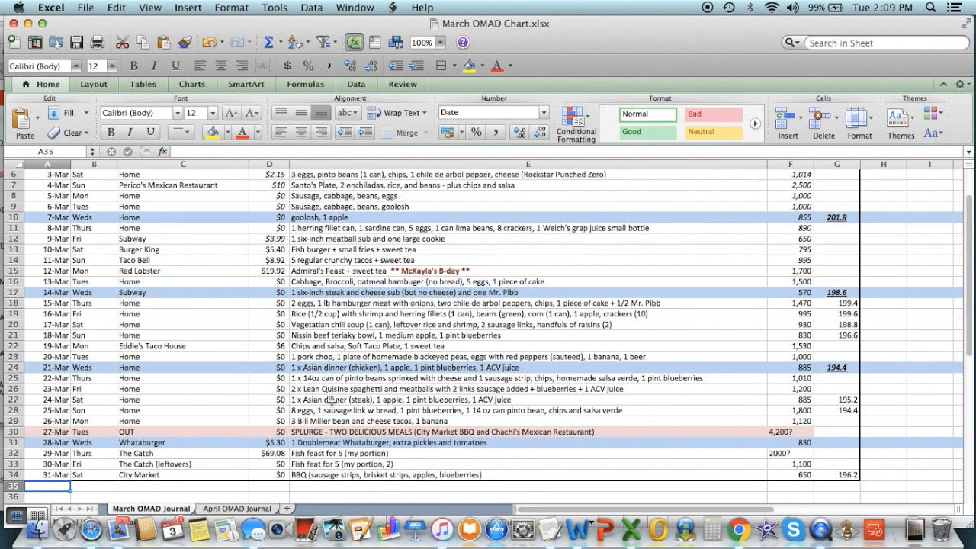
pyautogui.scroll(3)
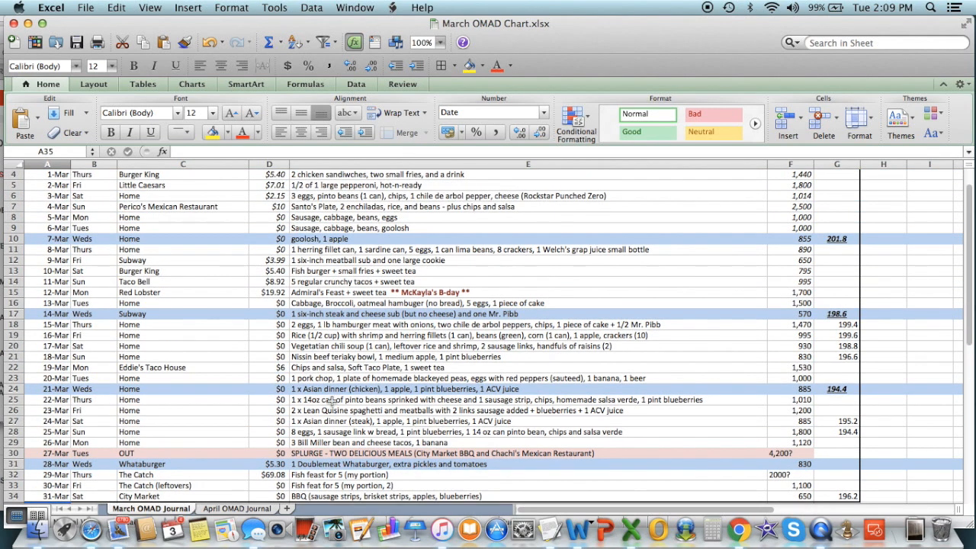
pyautogui.scroll(3)
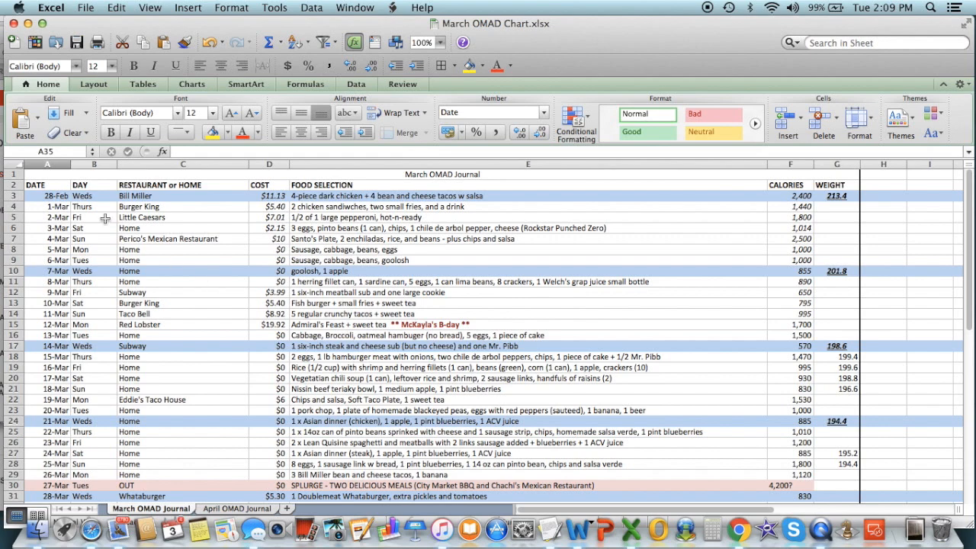
pyautogui.scroll(-3)
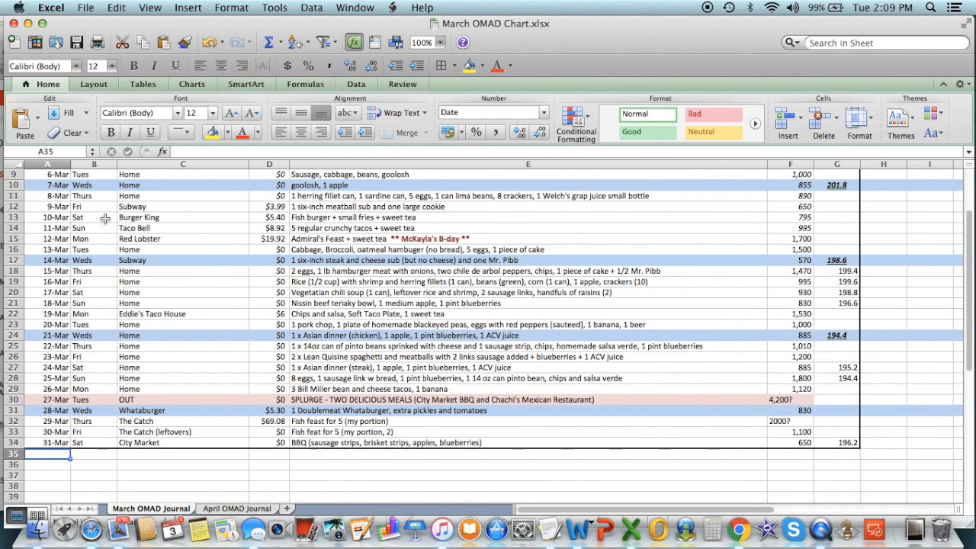
pyautogui.scroll(3)
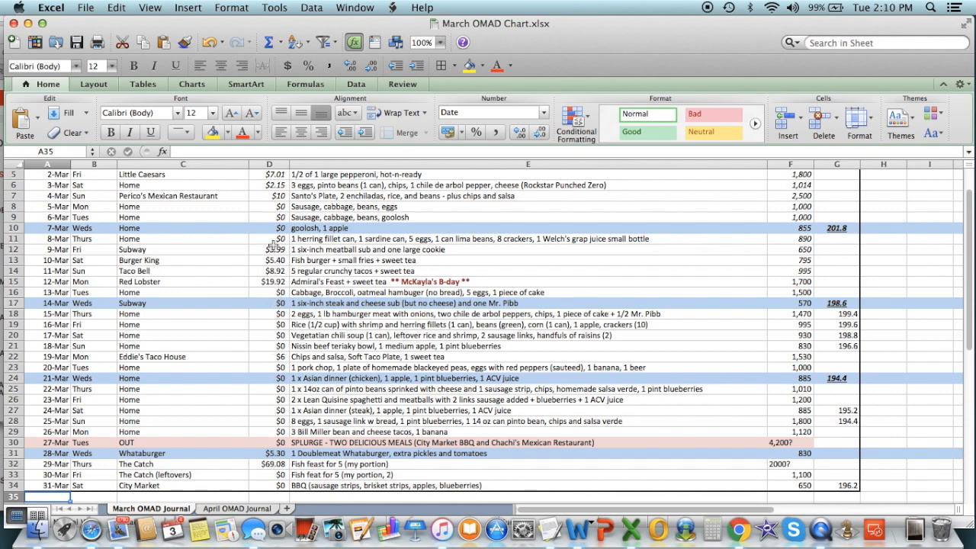
pyautogui.scroll(3)
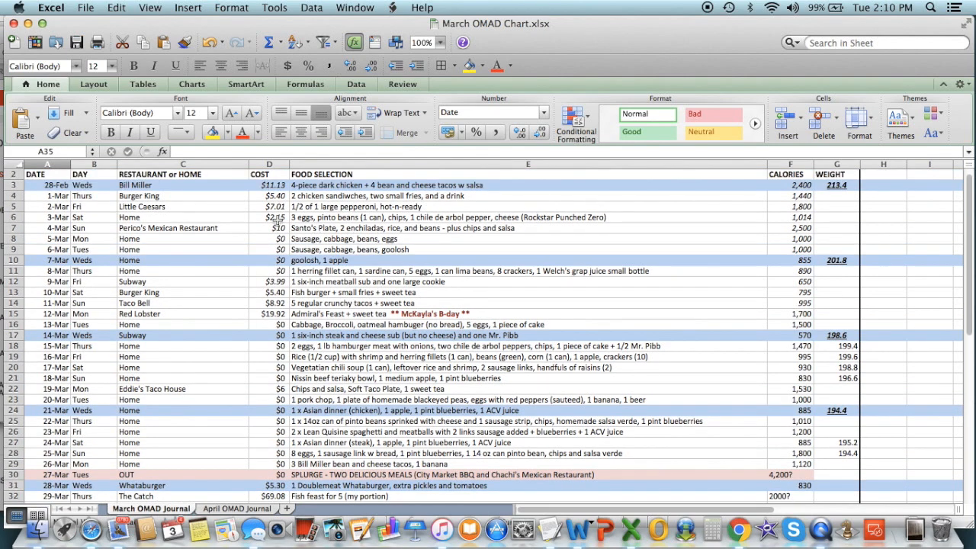
pyautogui.scroll(-3)
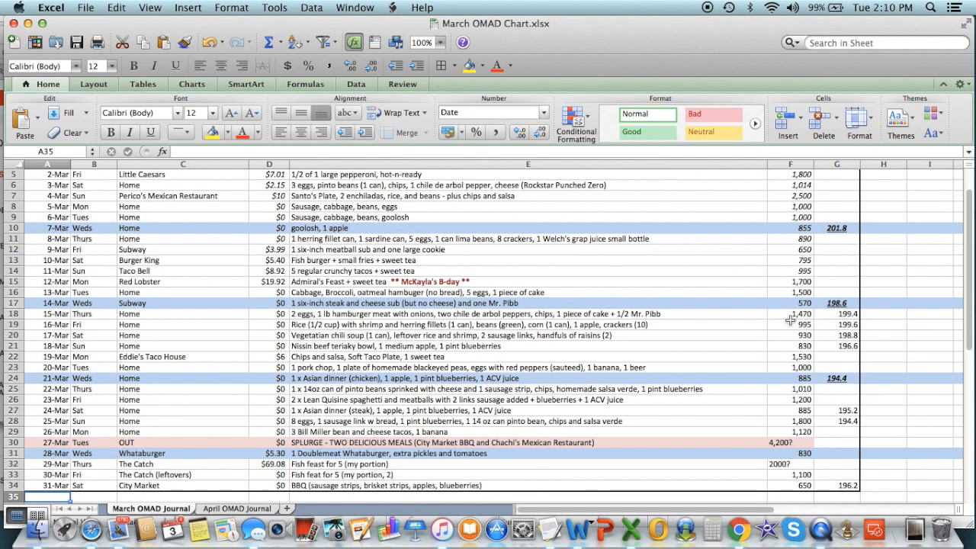
pyautogui.scroll(3)
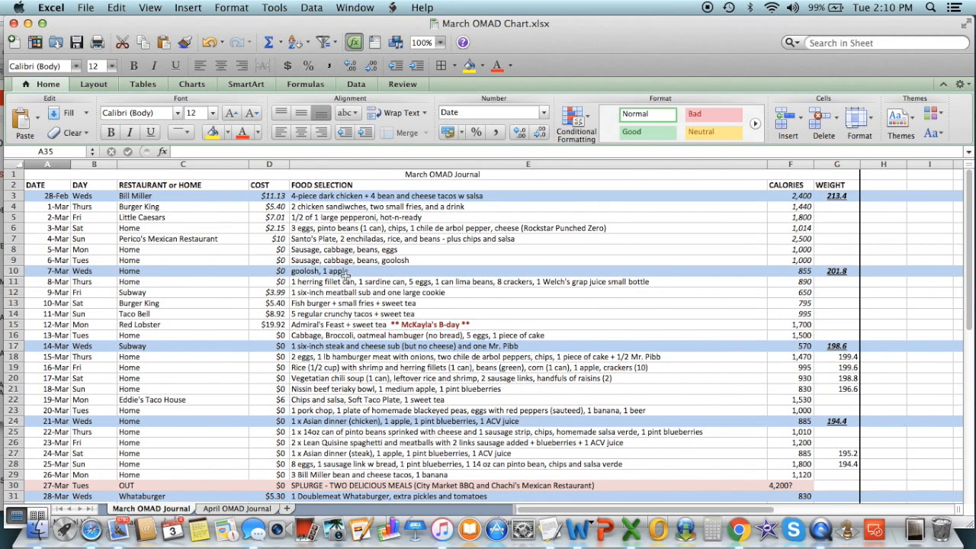
pyautogui.moveTo(375, 271)
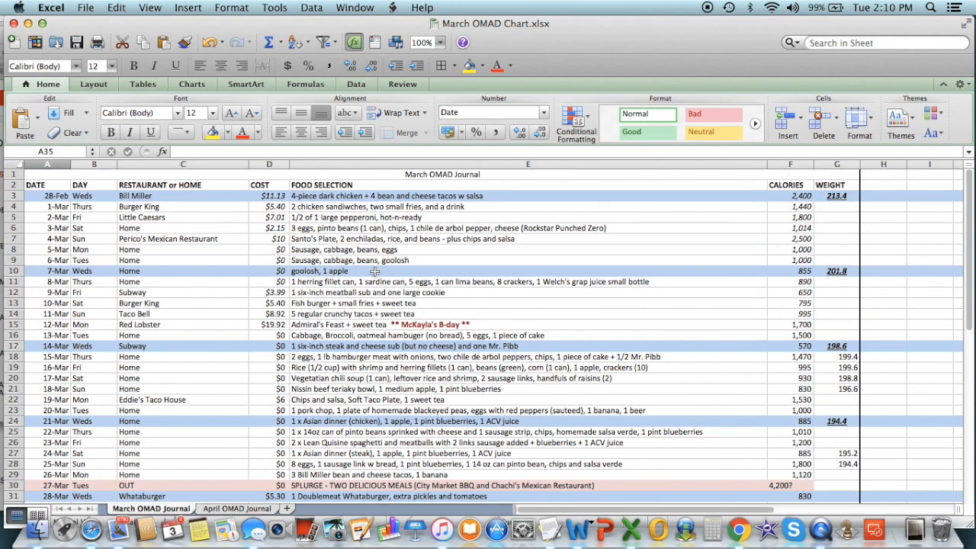
pyautogui.moveTo(235, 256)
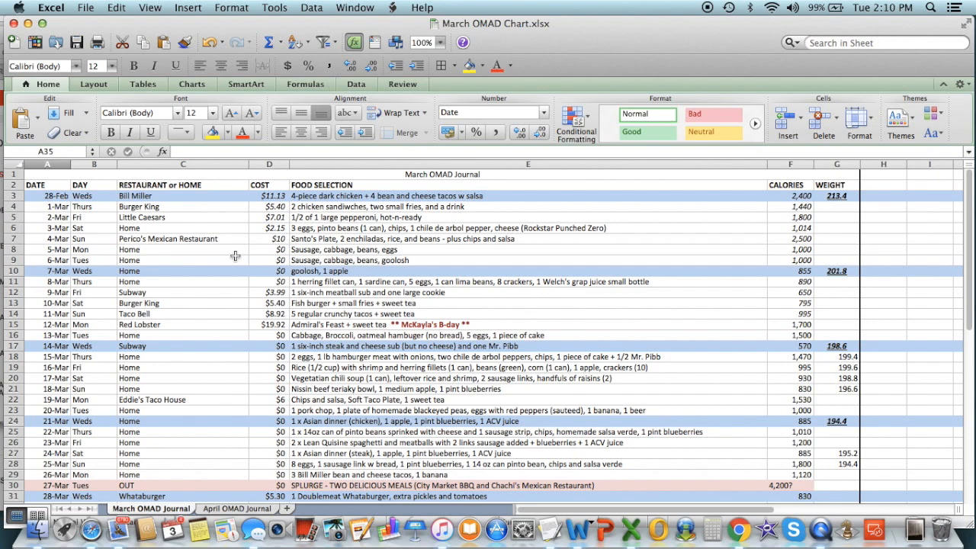
pyautogui.moveTo(271, 241)
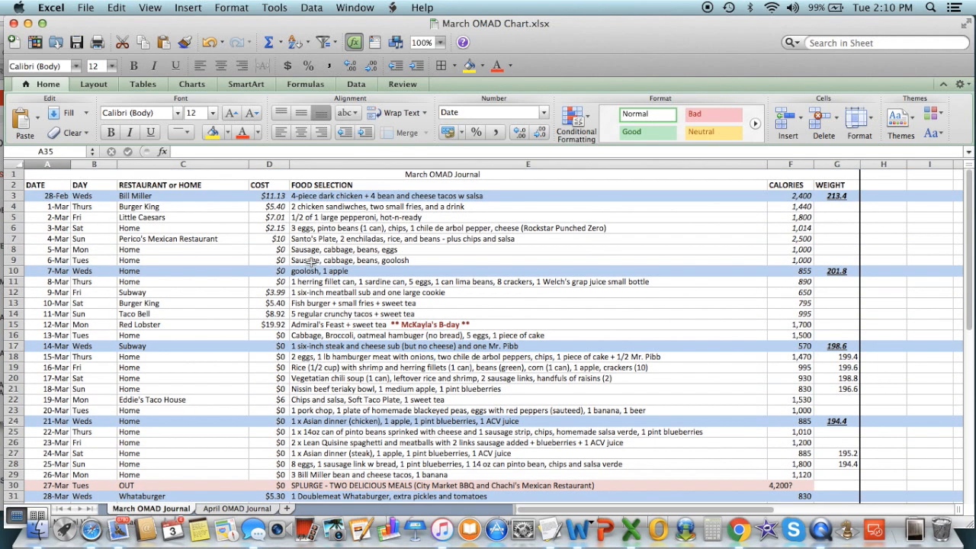
pyautogui.moveTo(182, 223)
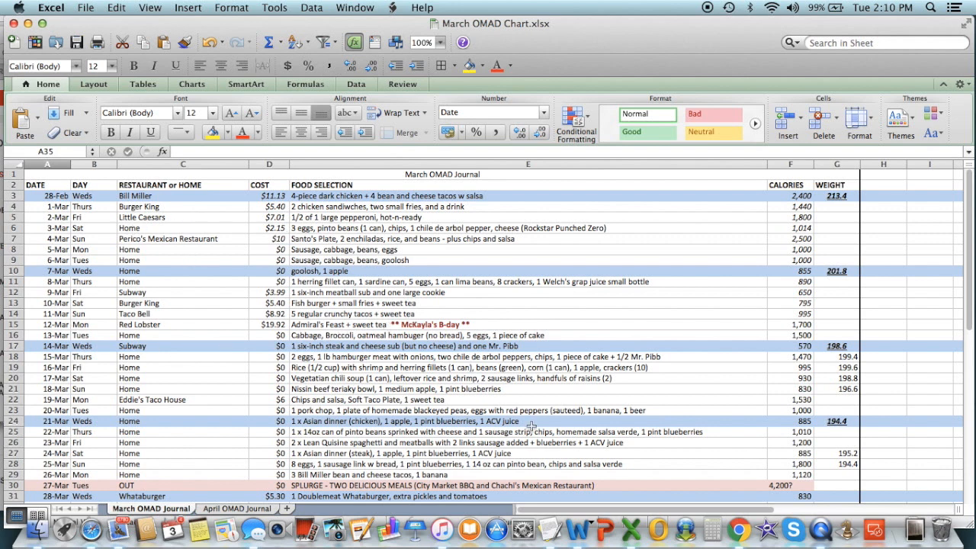
pyautogui.moveTo(793, 530)
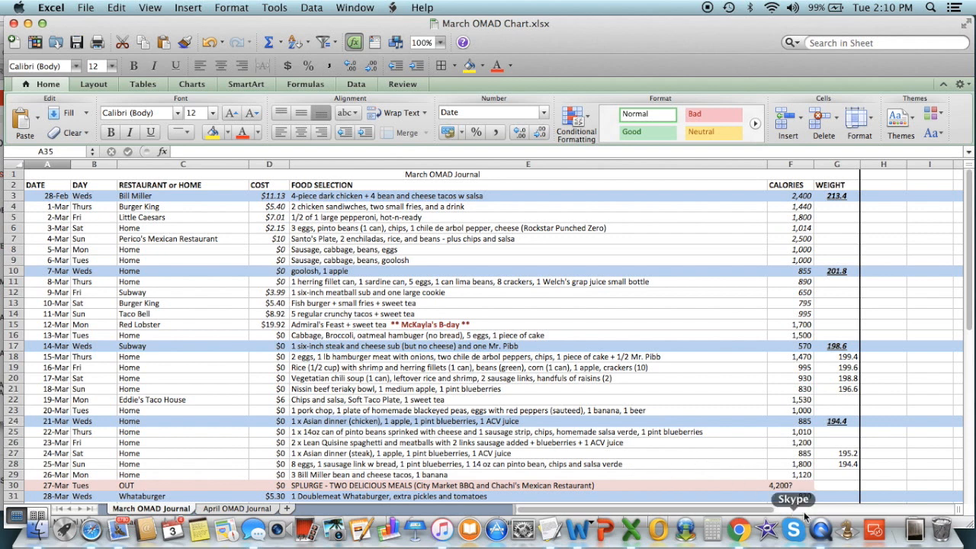
pyautogui.moveTo(820, 530)
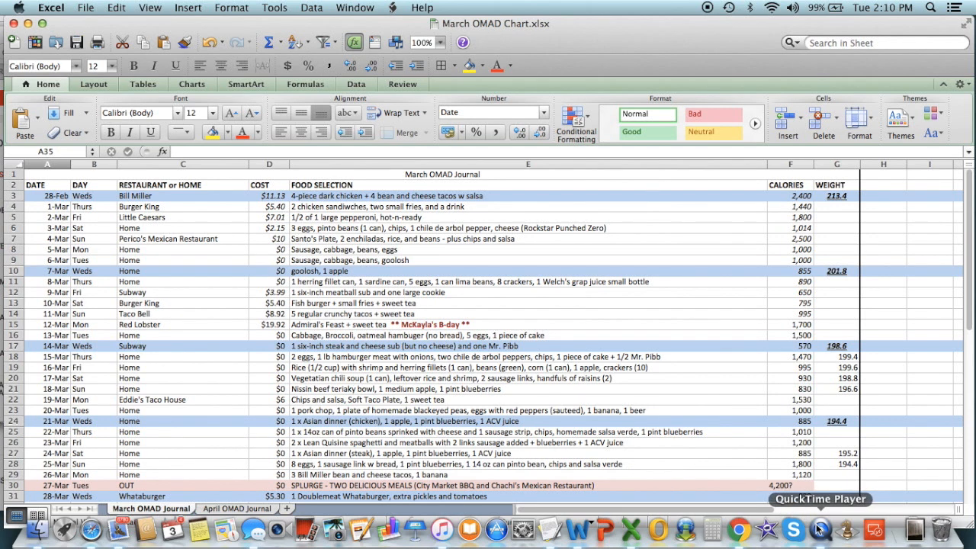